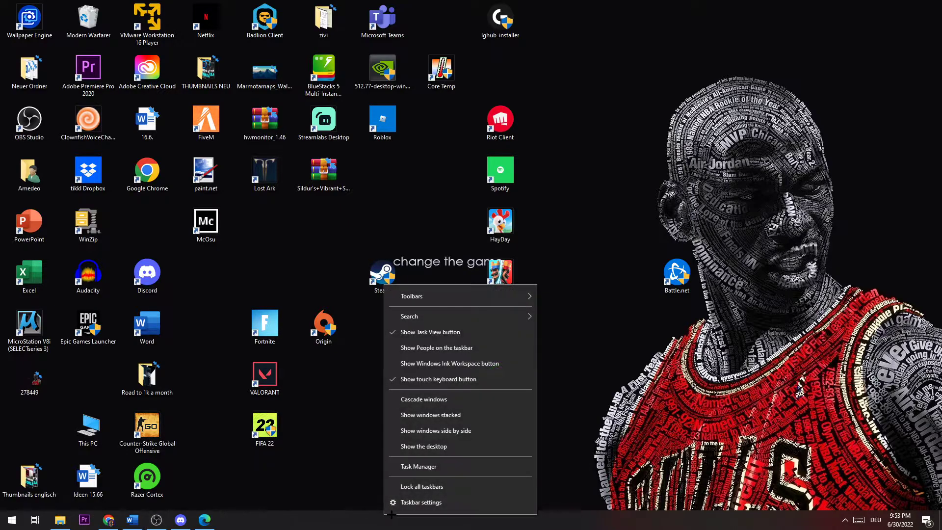
Show Task Manager's full Processes list and review apps and background processes' resource usage.
click(418, 466)
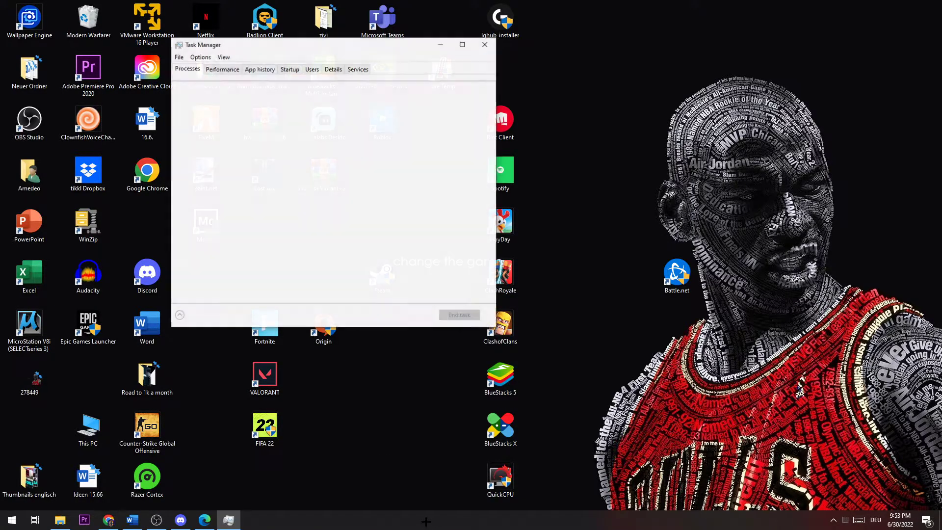
click(462, 44)
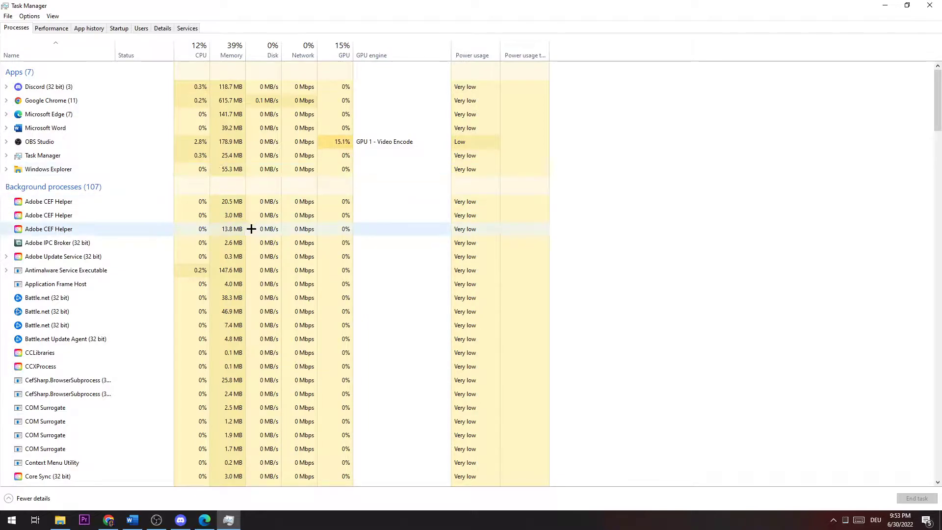
scroll(down, 3)
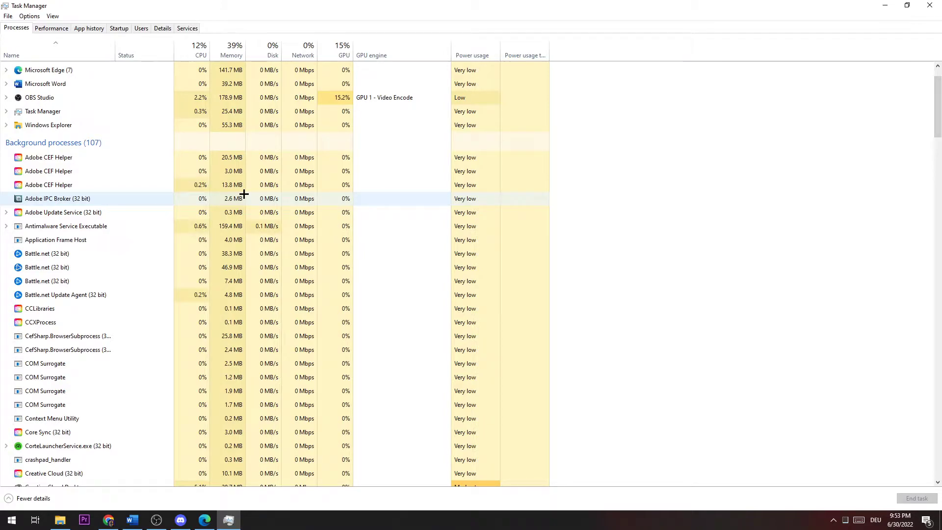
mouse_move(306, 201)
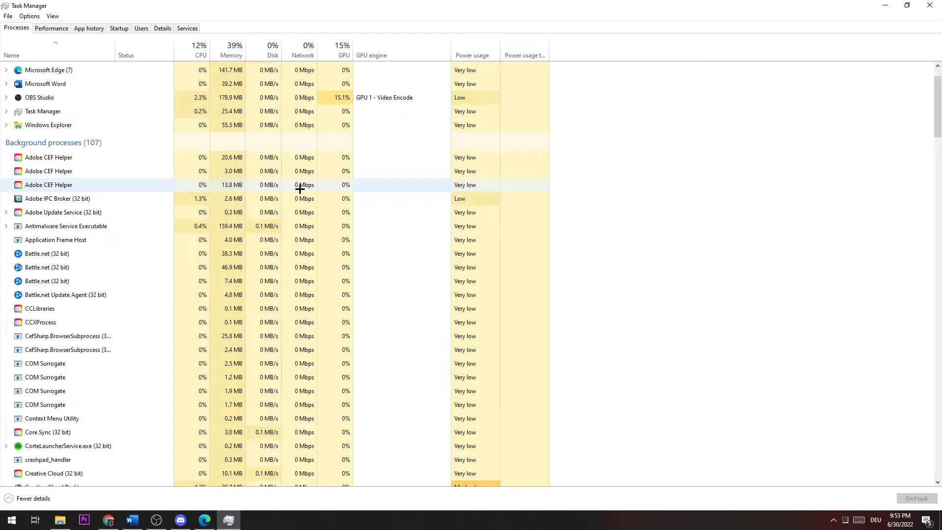
scroll(down, 3)
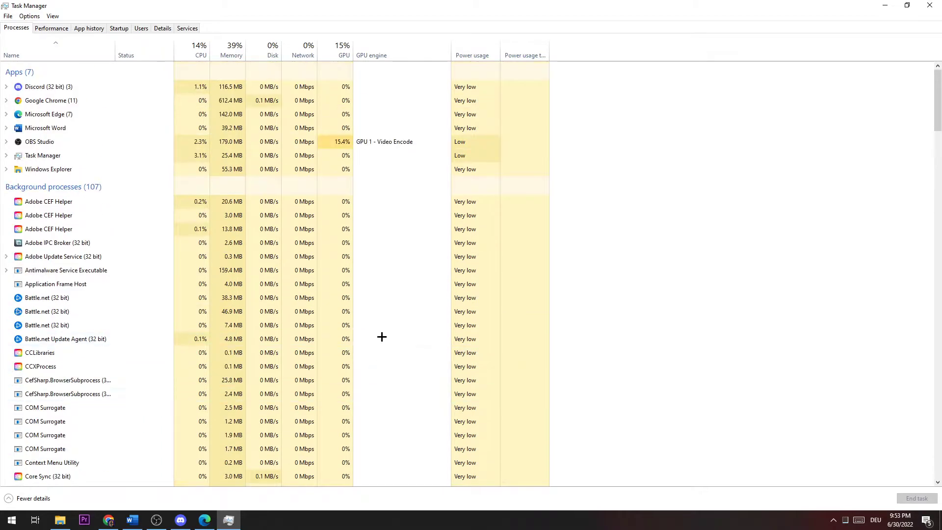
mouse_move(278, 270)
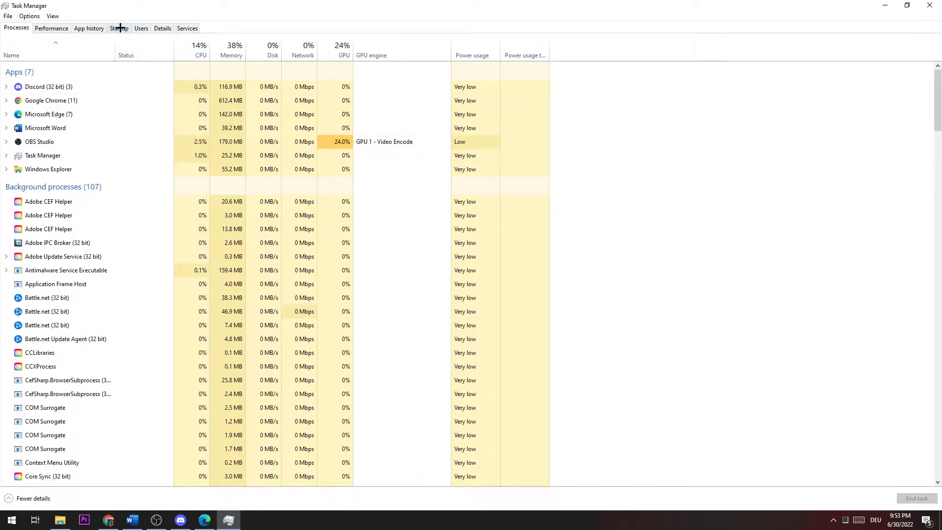
Review the Startup list of programs with their enabled status and startup impact.
click(118, 27)
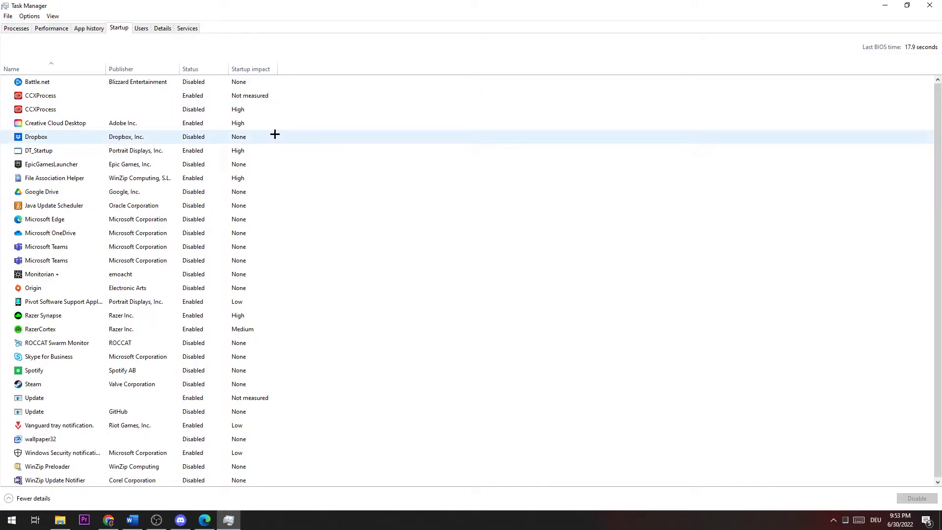
mouse_move(284, 142)
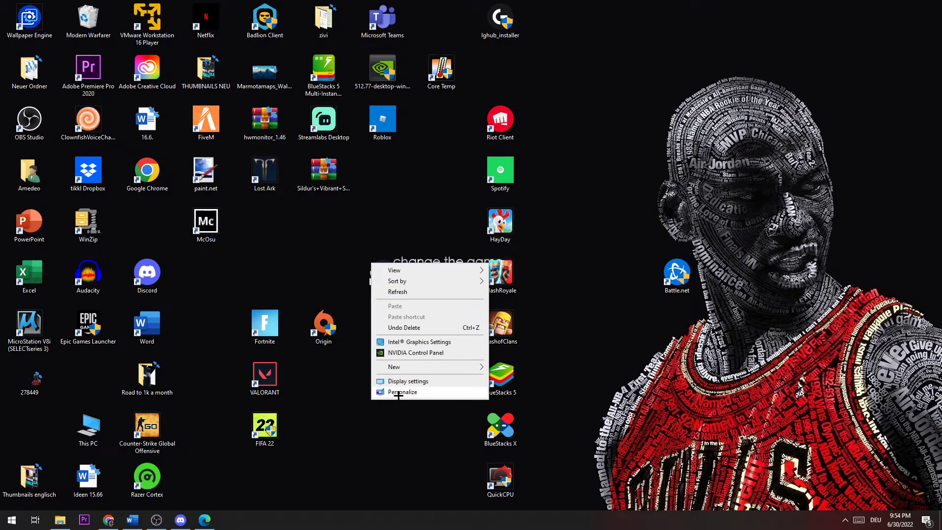
Review Display settings showing 100% scale and 1920 × 1080 resolution.
click(409, 380)
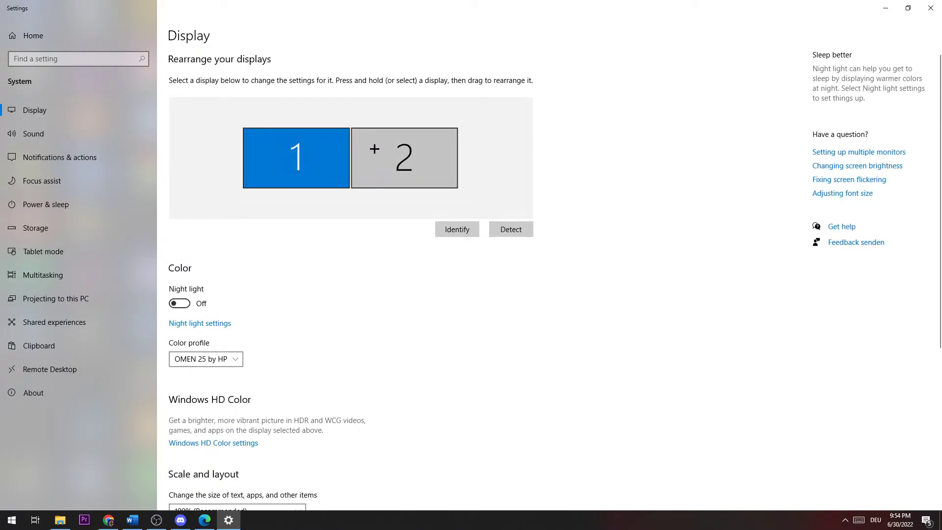
scroll(down, 3)
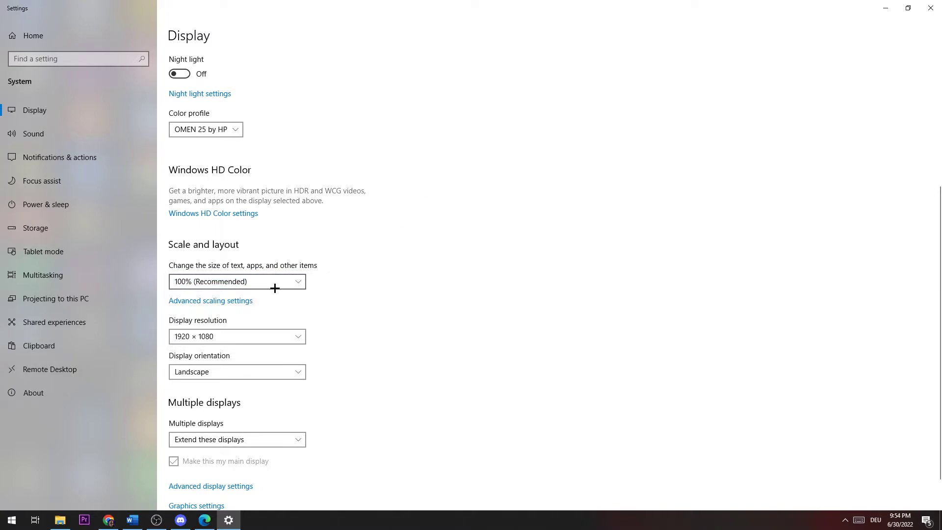
mouse_move(354, 359)
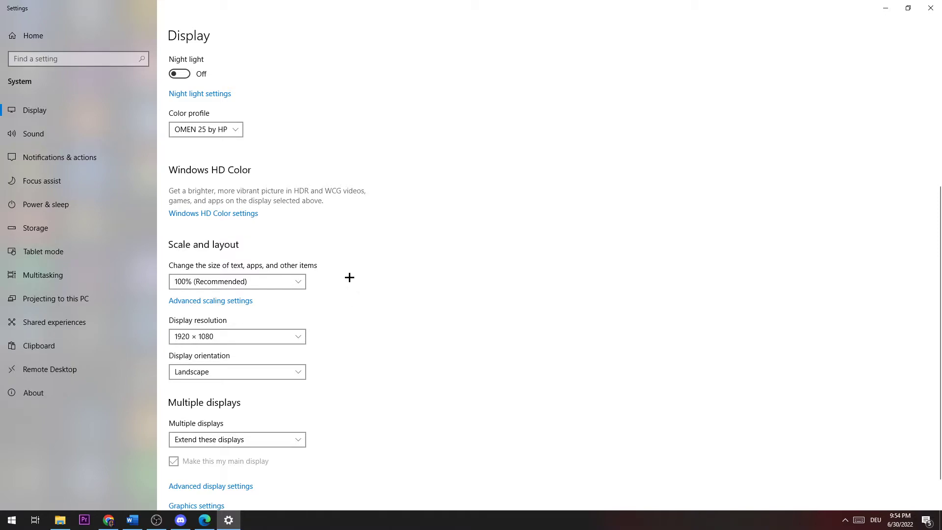
scroll(down, 3)
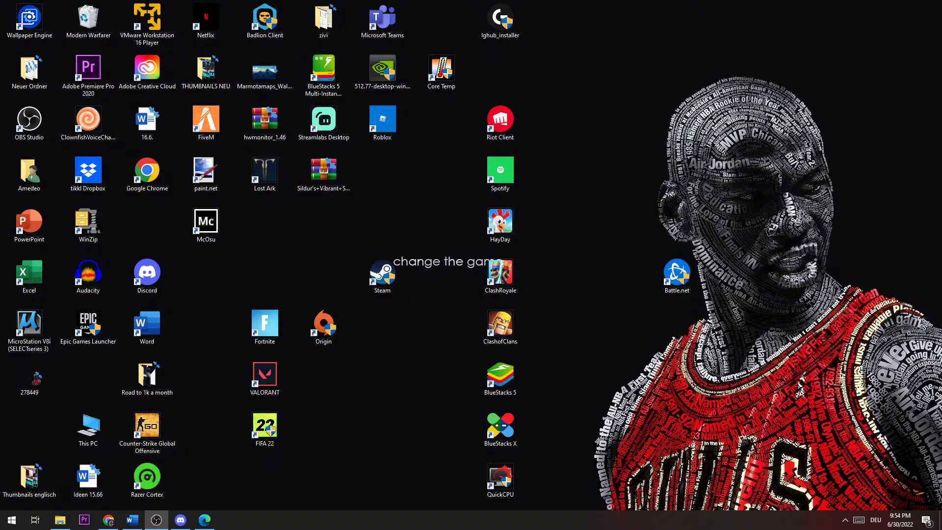
View the five pending Windows updates, close Settings, and move the NVIDIA driver file rightward on the desktop.
click(10, 520)
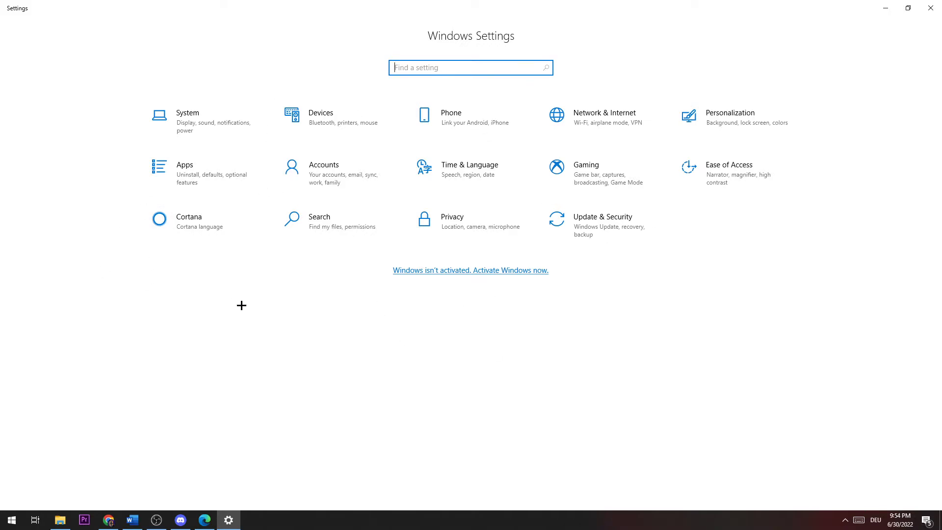
mouse_move(569, 153)
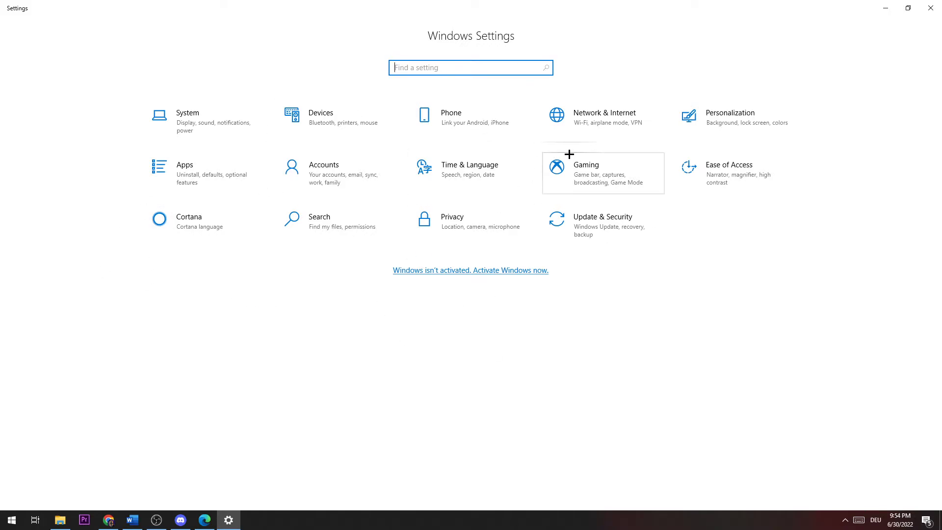
mouse_move(579, 218)
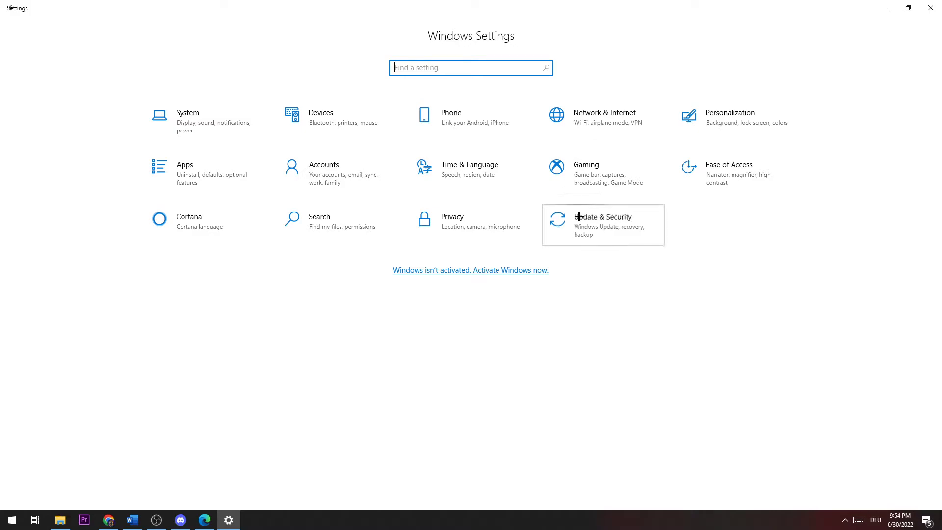
click(603, 221)
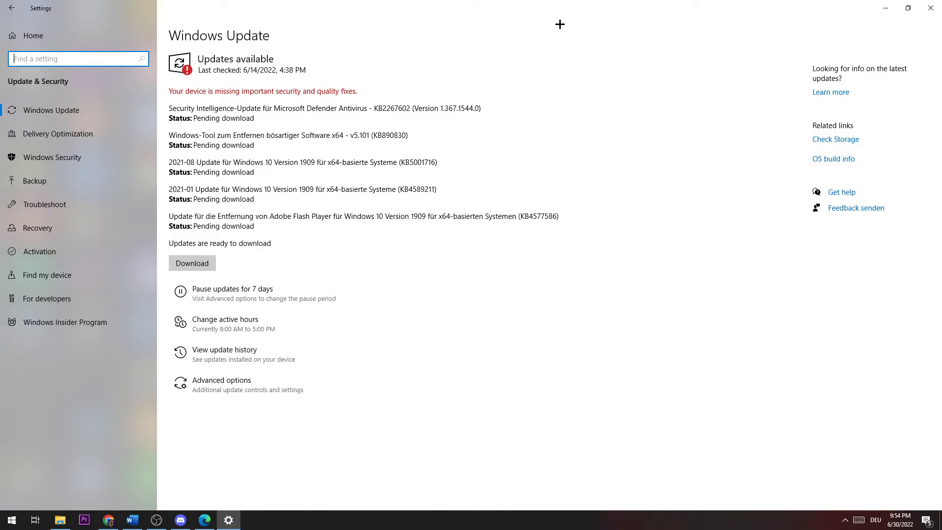
mouse_move(554, 27)
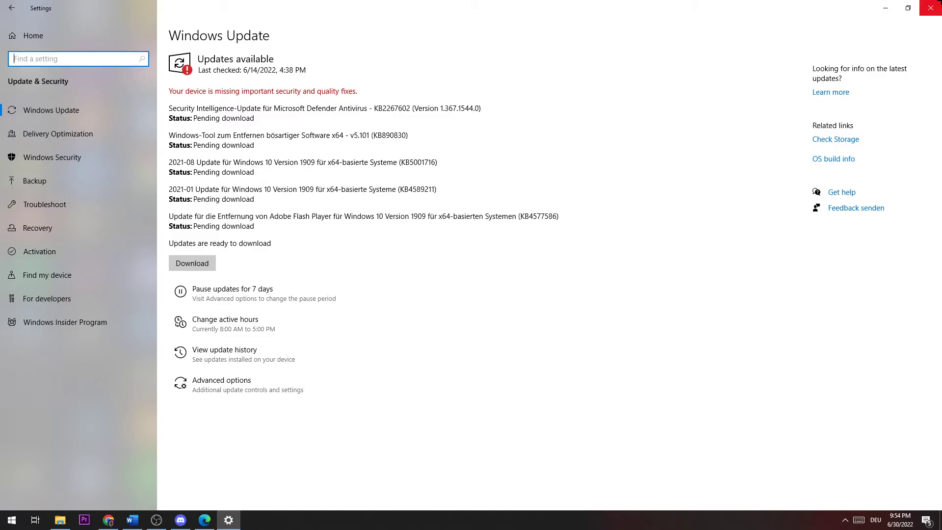
click(931, 7)
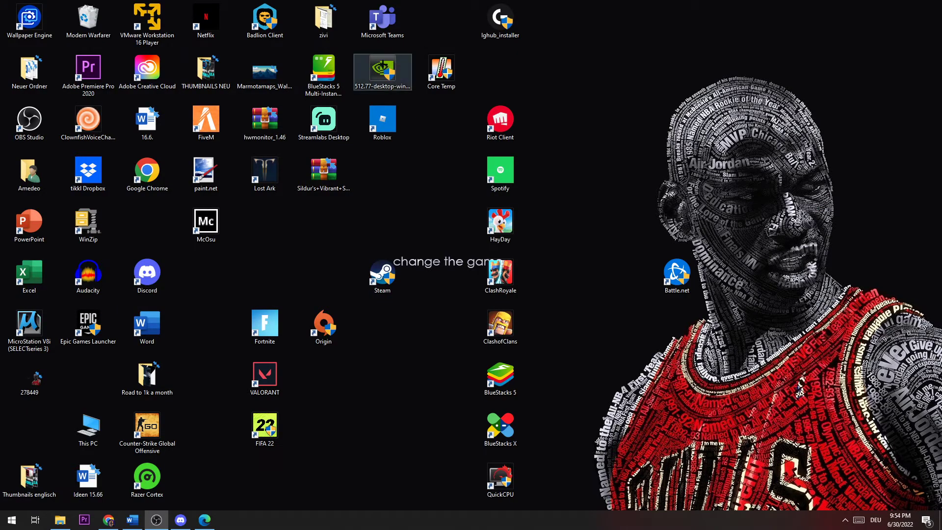
drag(382, 70, 676, 120)
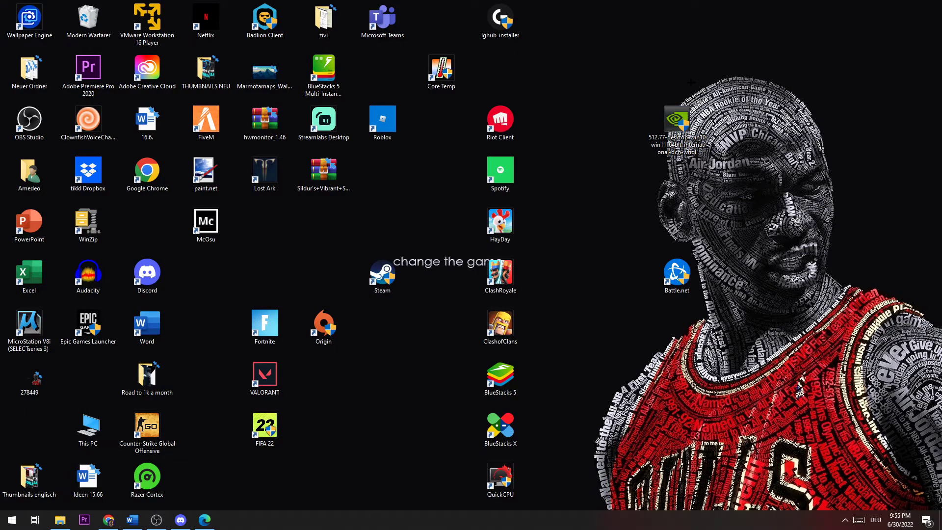